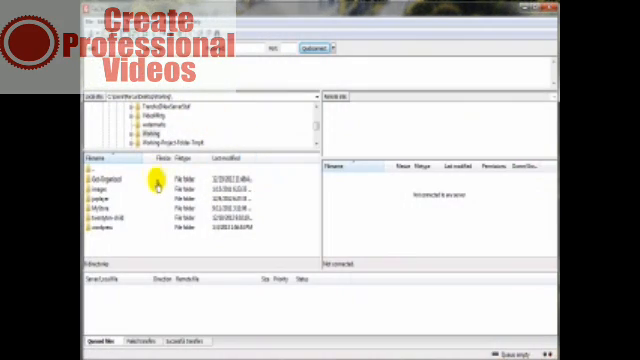
pyautogui.moveTo(398, 132)
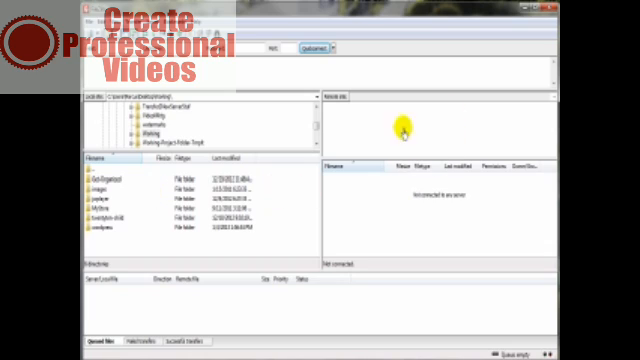
pyautogui.moveTo(410, 212)
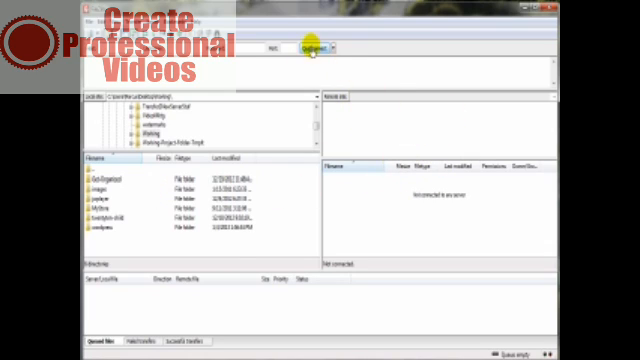
# Connect to the server via Quickconnect so remote folders are listed.
pyautogui.click(312, 48)
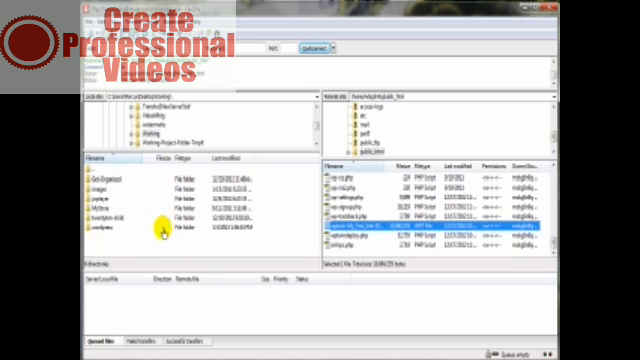
pyautogui.moveTo(128, 240)
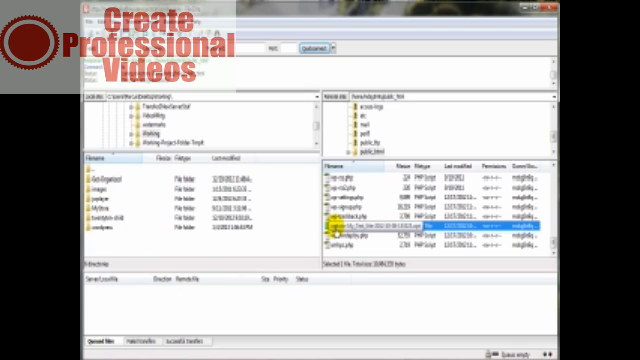
# Start downloading the large server file, leaving a partial local copy after the interruption.
pyautogui.rightClick(360, 232)
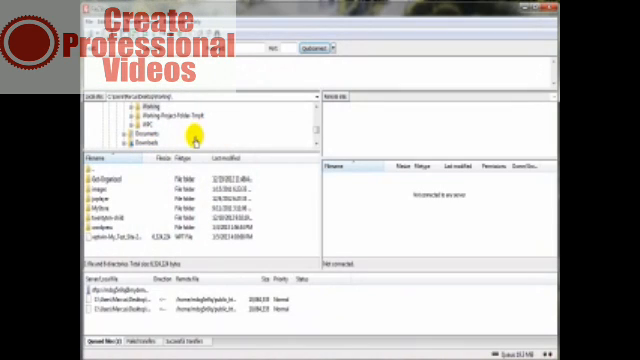
# Reconnect to the server via Quickconnect after the disconnect.
pyautogui.click(330, 48)
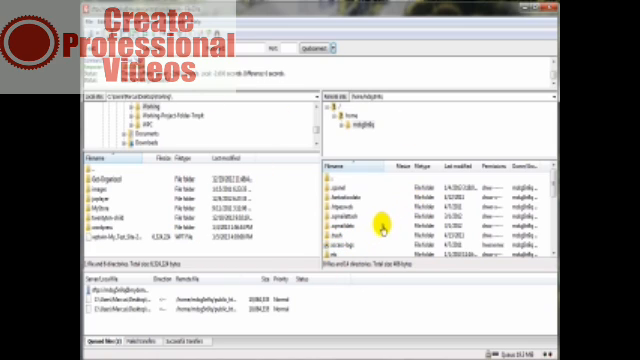
pyautogui.moveTo(364, 148)
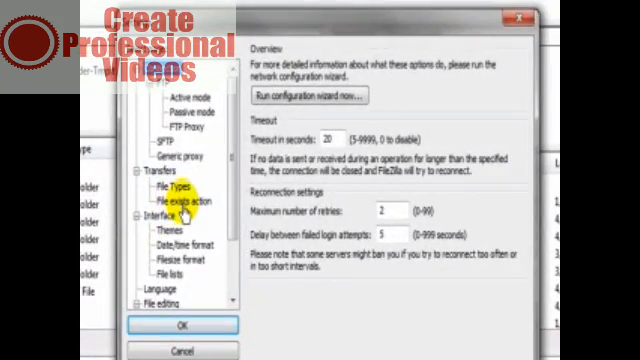
# Set the file-exists action for Downloads to Resume file transfer in Settings.
pyautogui.click(186, 200)
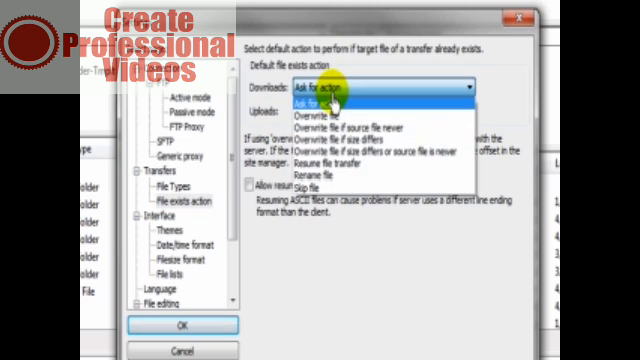
pyautogui.moveTo(312, 176)
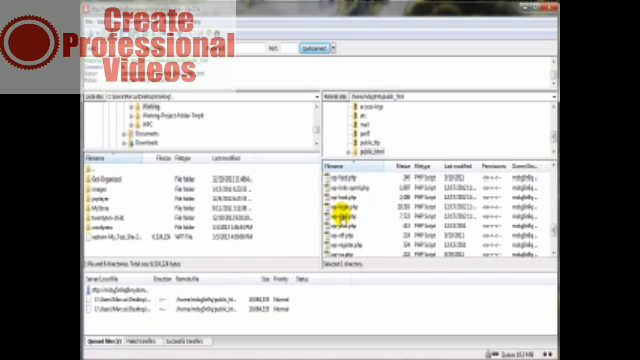
# Select the partially downloaded large file on the server to resume it.
pyautogui.click(400, 222)
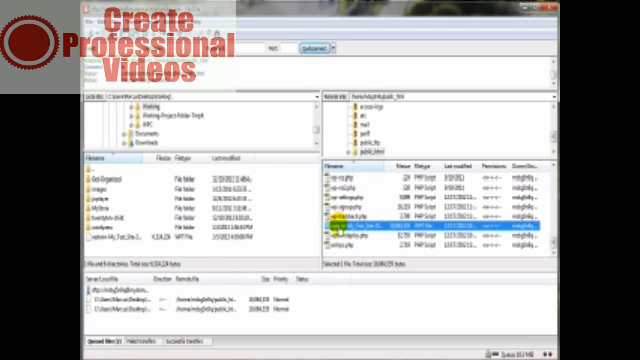